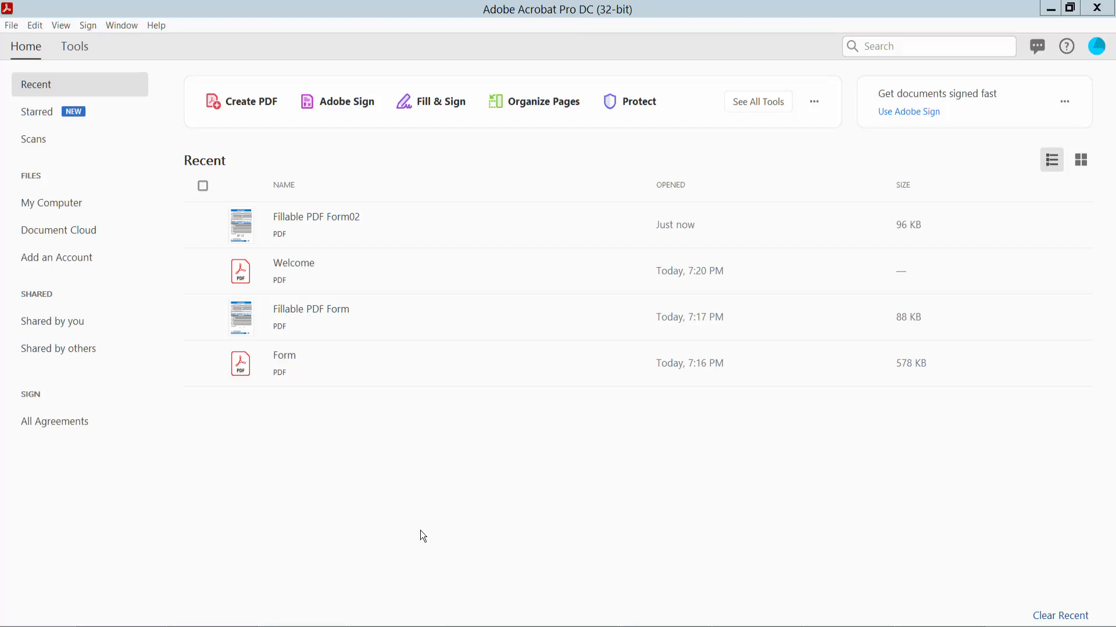
mouse_move(718, 219)
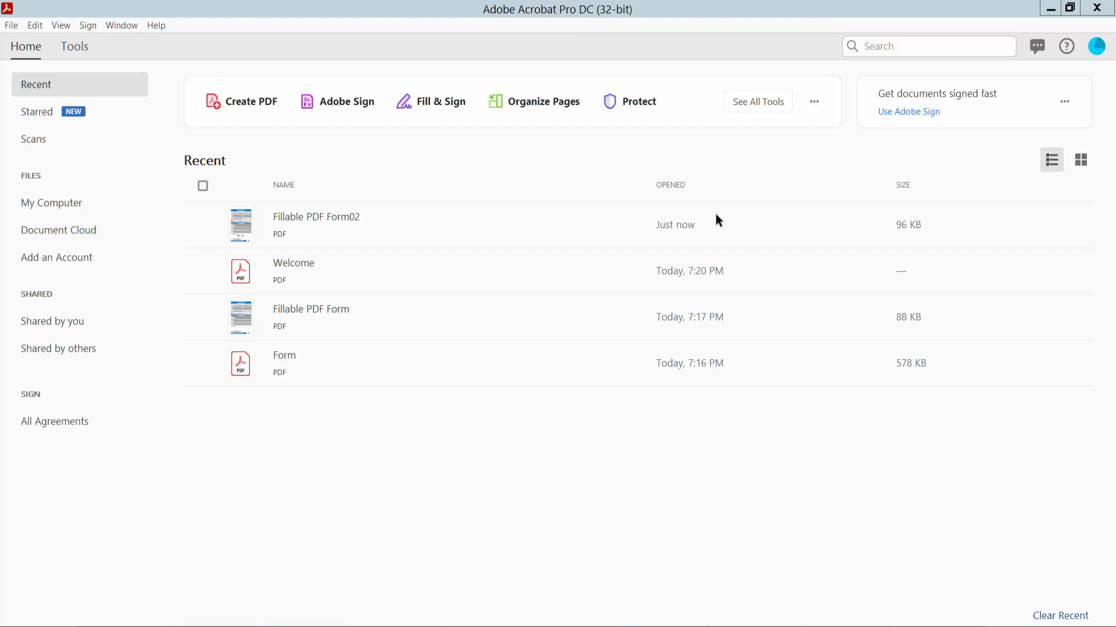
mouse_move(398, 250)
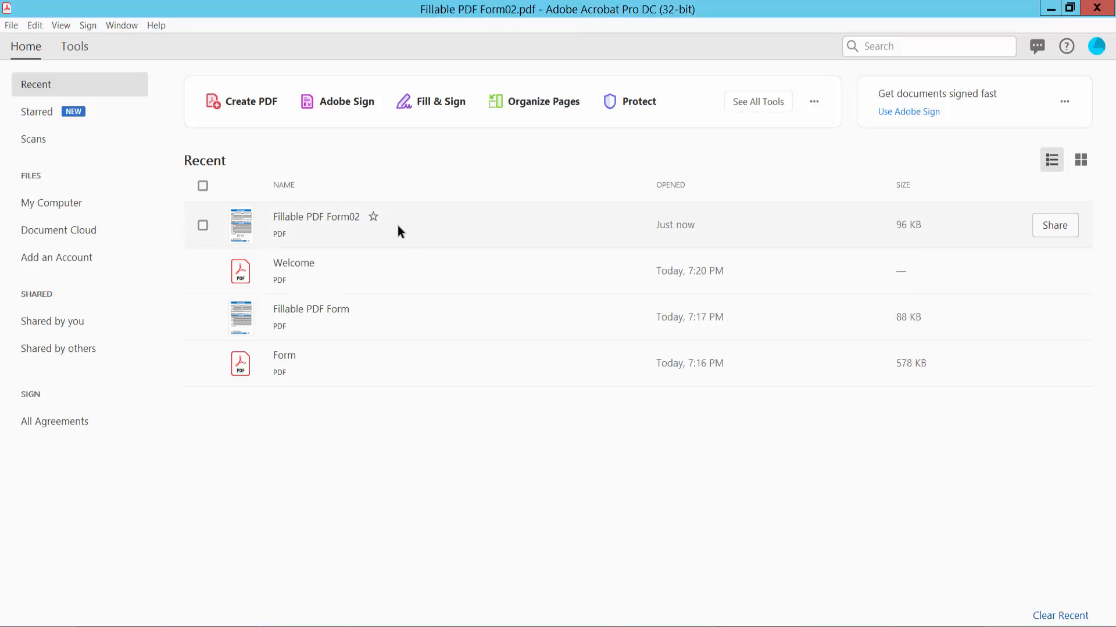
Open Fillable PDF Form02 from Recent and tick the Yes box under 'Can we contact them?'
double_click(316, 217)
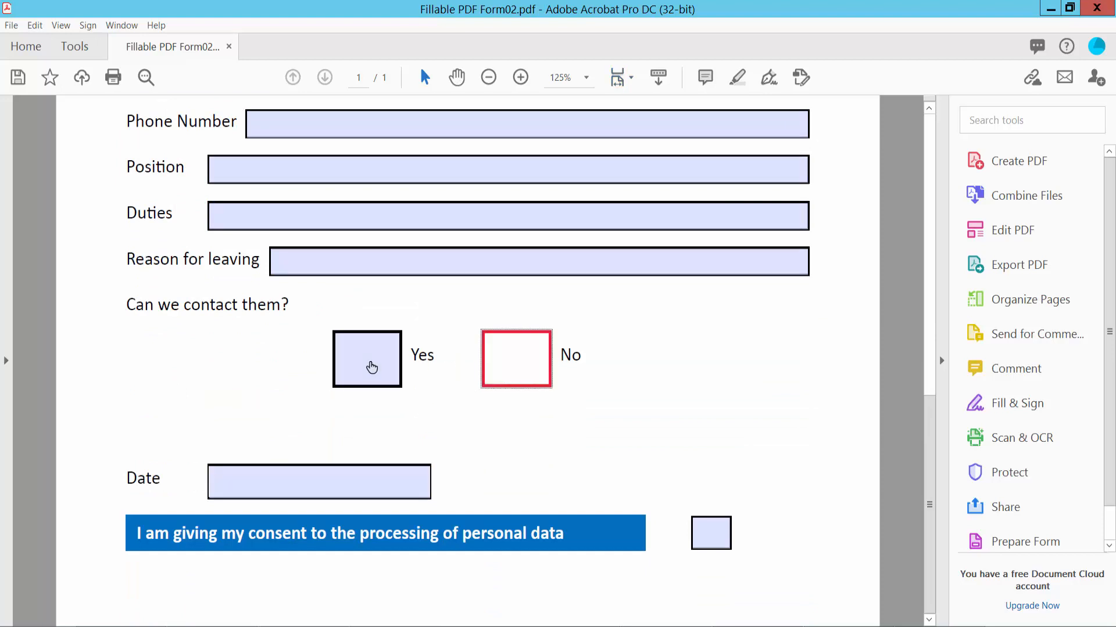
left_click(366, 359)
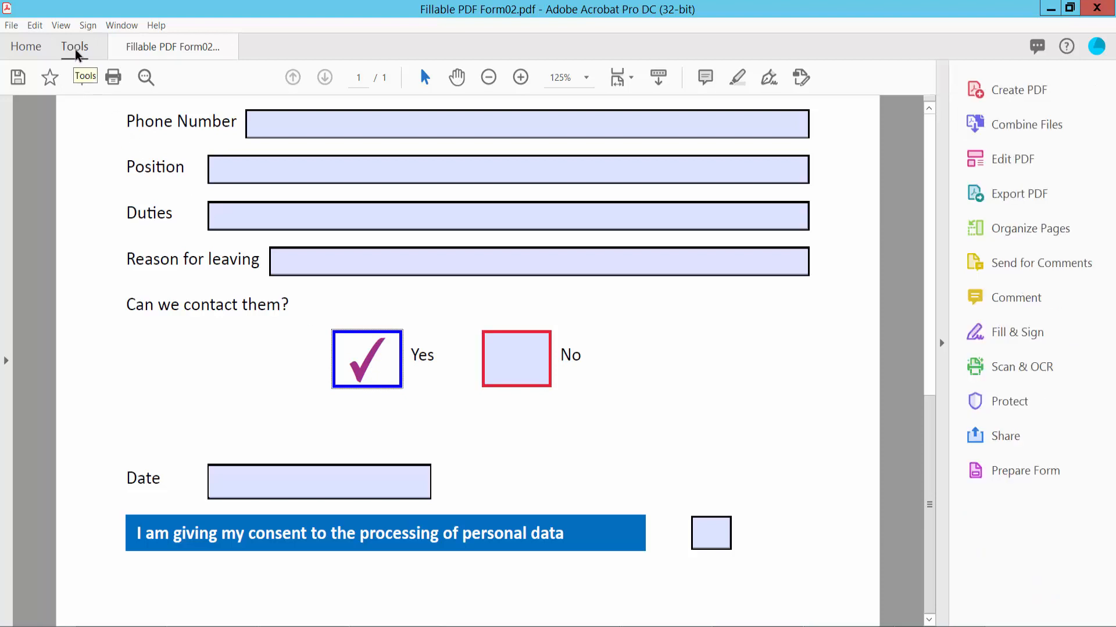
Show the full Tools collection to reach Prepare Form for field editing
left_click(74, 46)
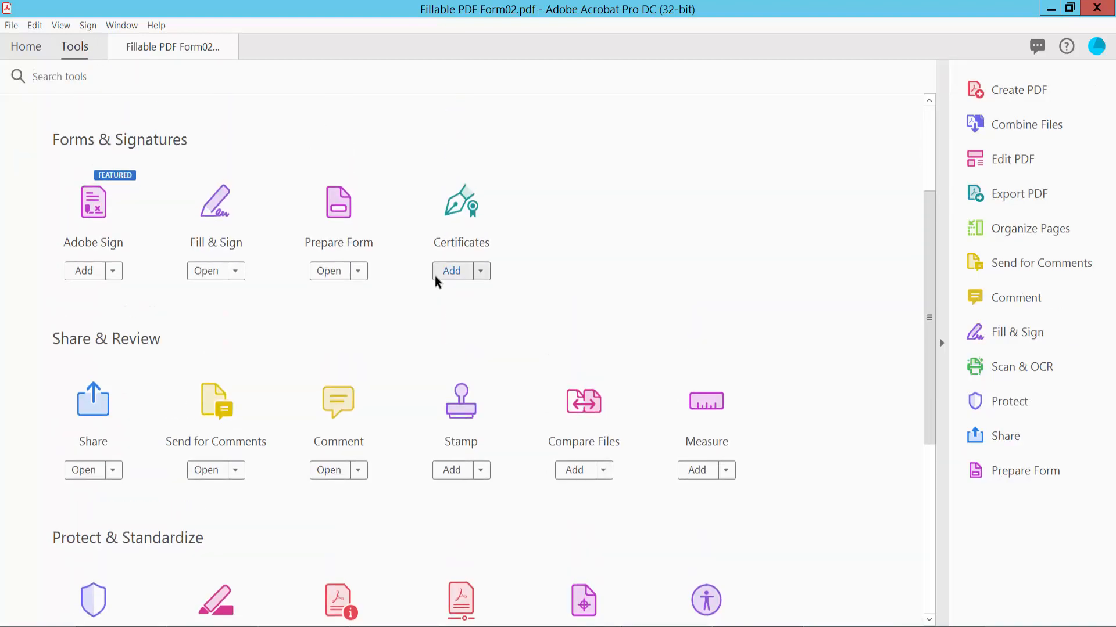
scroll("up", 3)
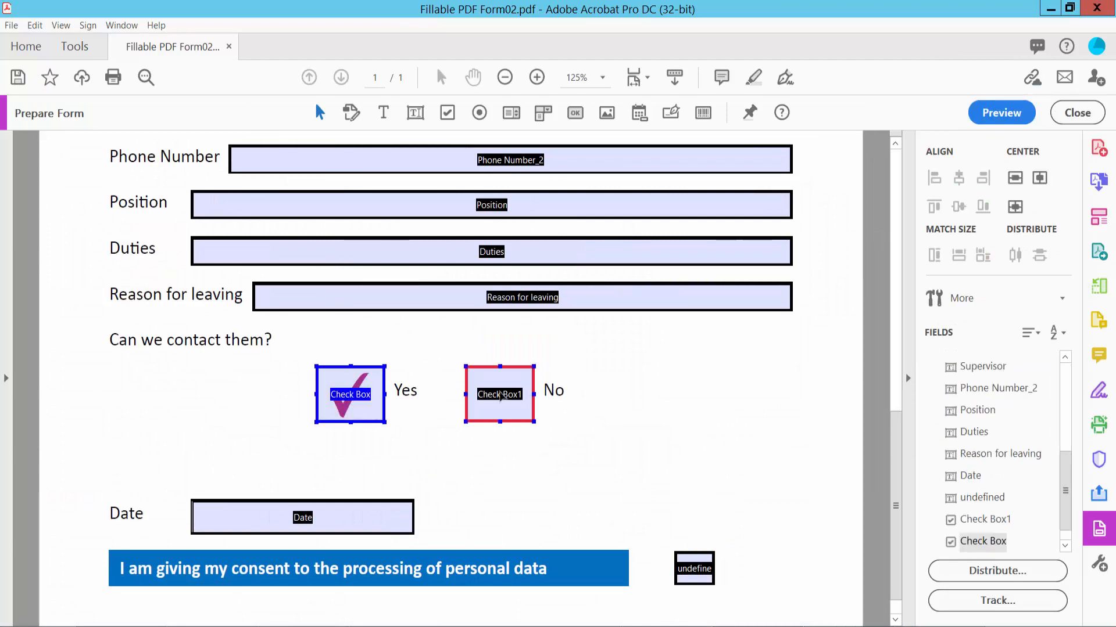
Select the Yes checkbox field and bring up its context actions for deletion
left_click(349, 394)
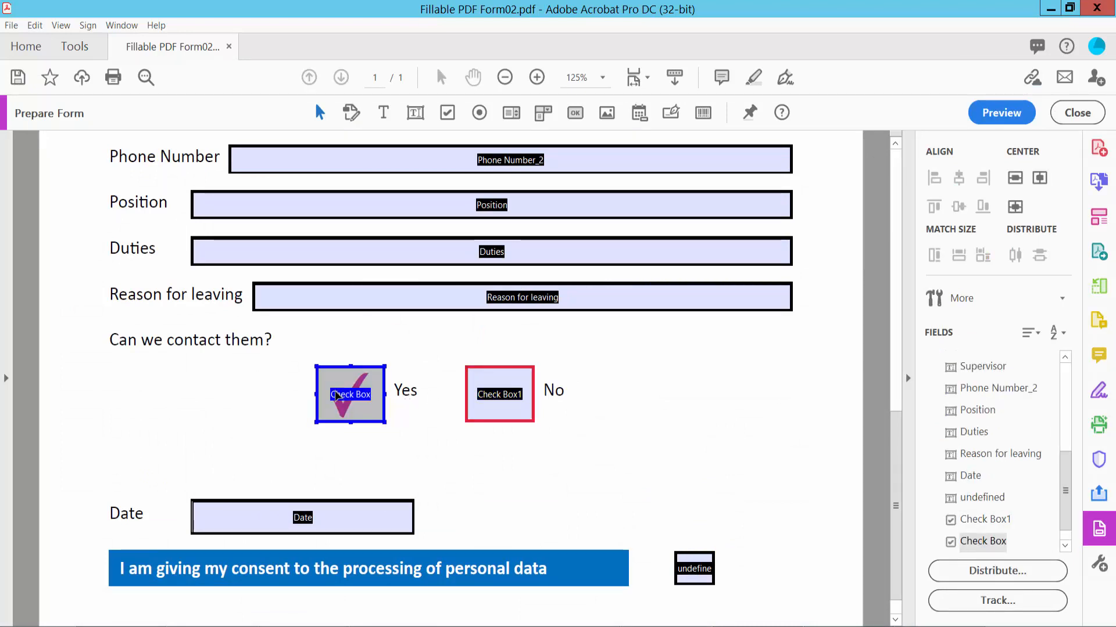
right_click(349, 394)
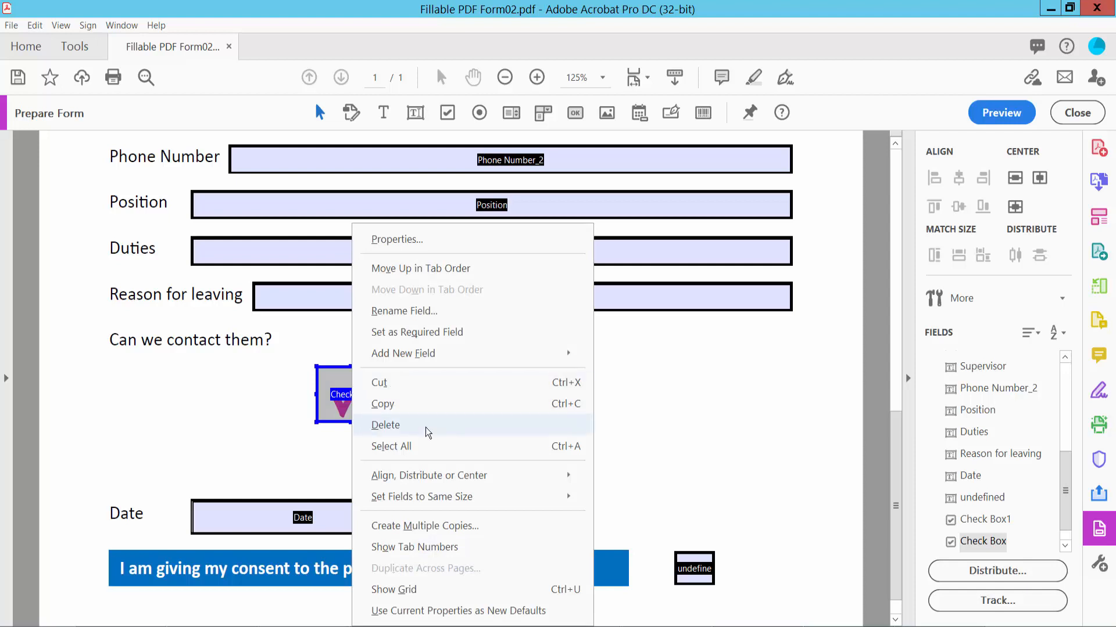
mouse_move(381, 436)
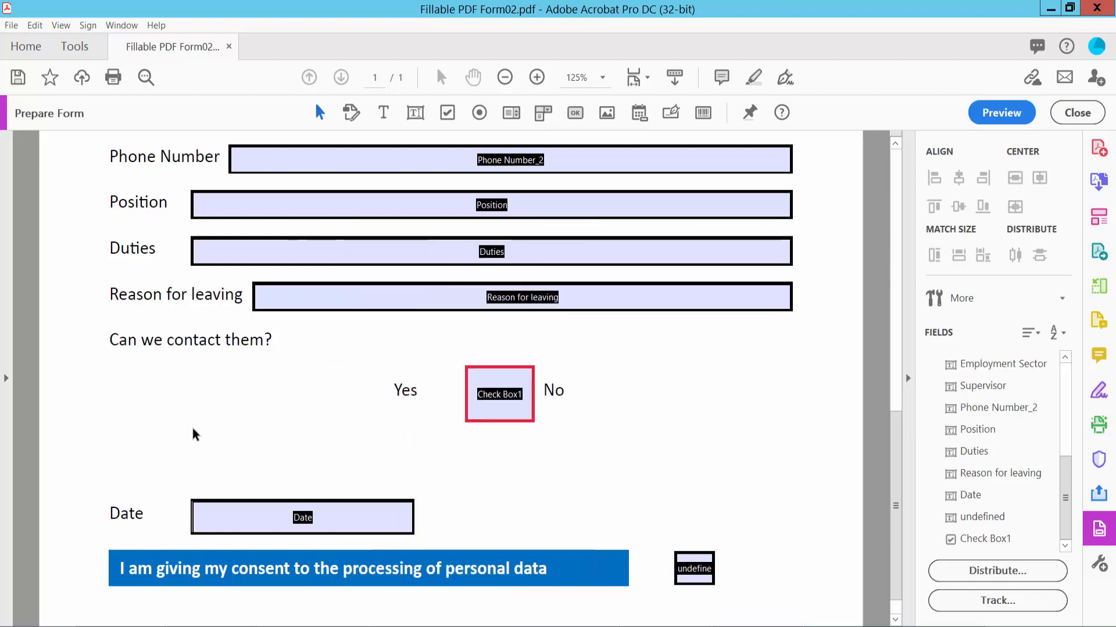
Delete the No checkbox field (Check Box1), leaving only the Yes and No labels
scroll("down", 3)
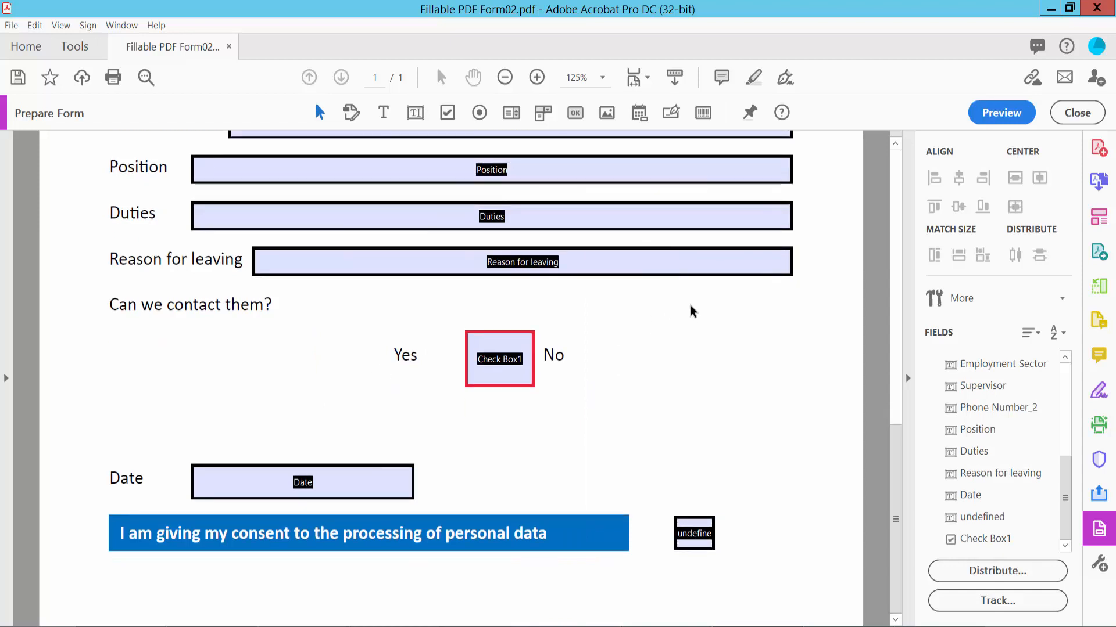
left_click(499, 359)
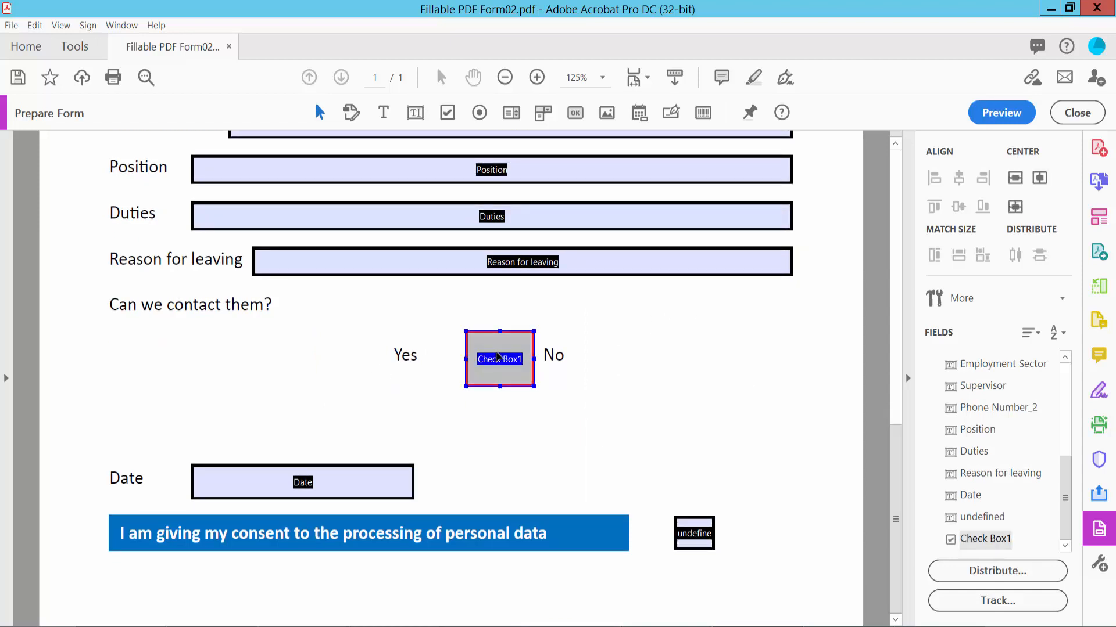
right_click(499, 359)
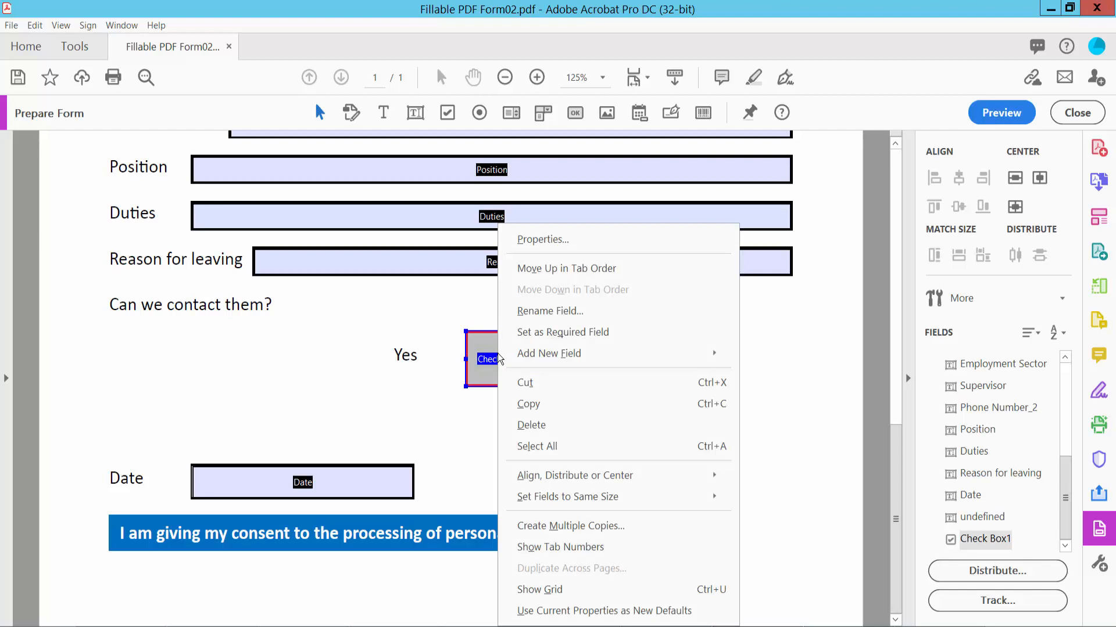
mouse_move(531, 426)
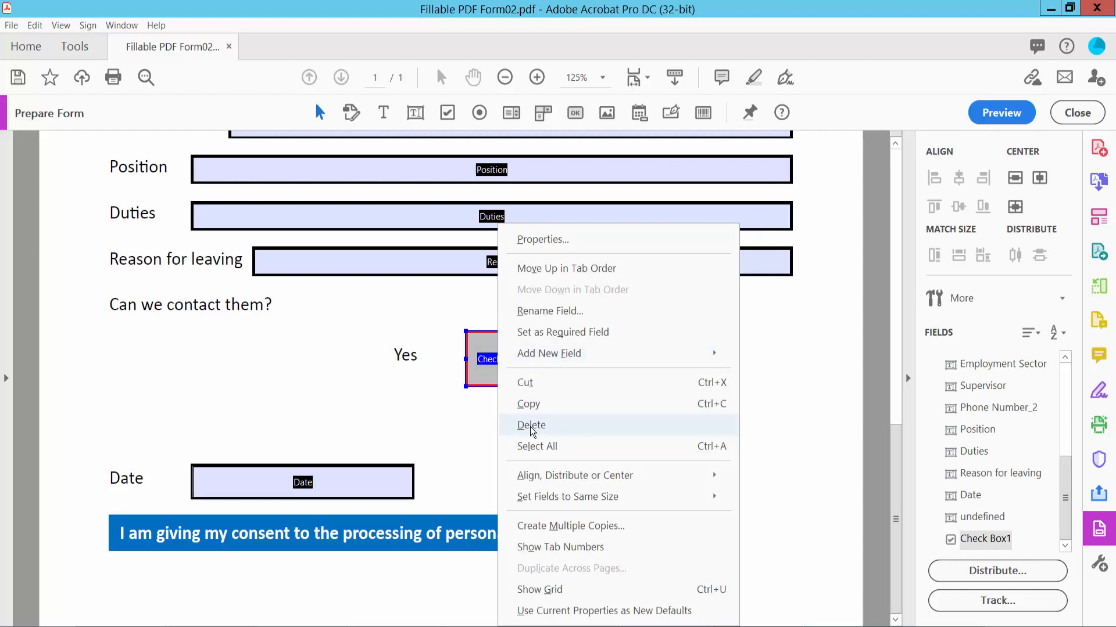
left_click(531, 425)
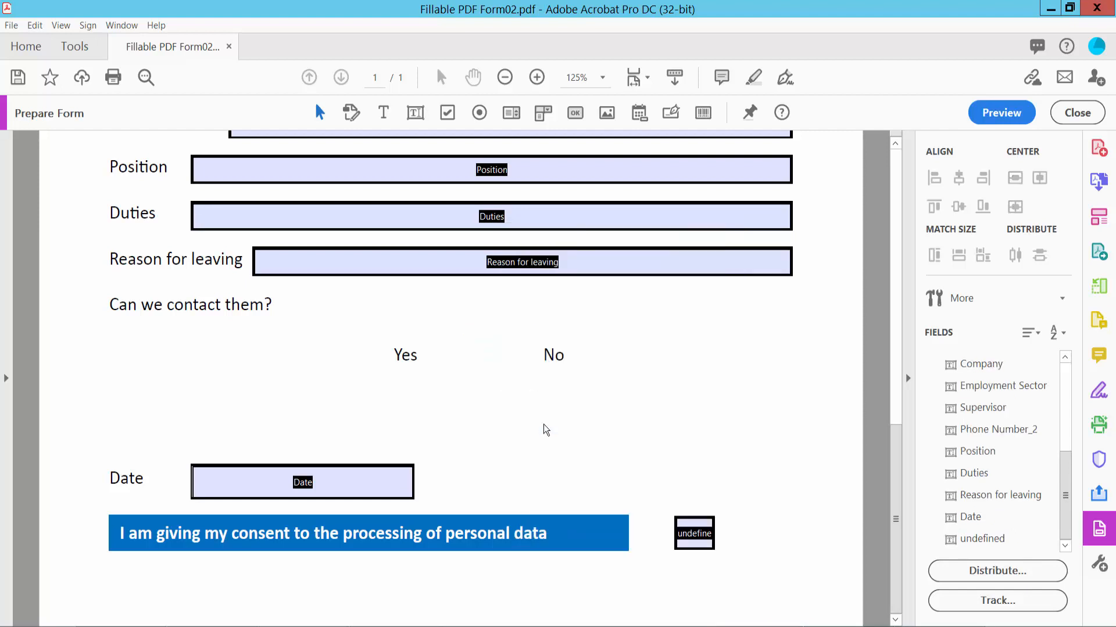
mouse_move(667, 412)
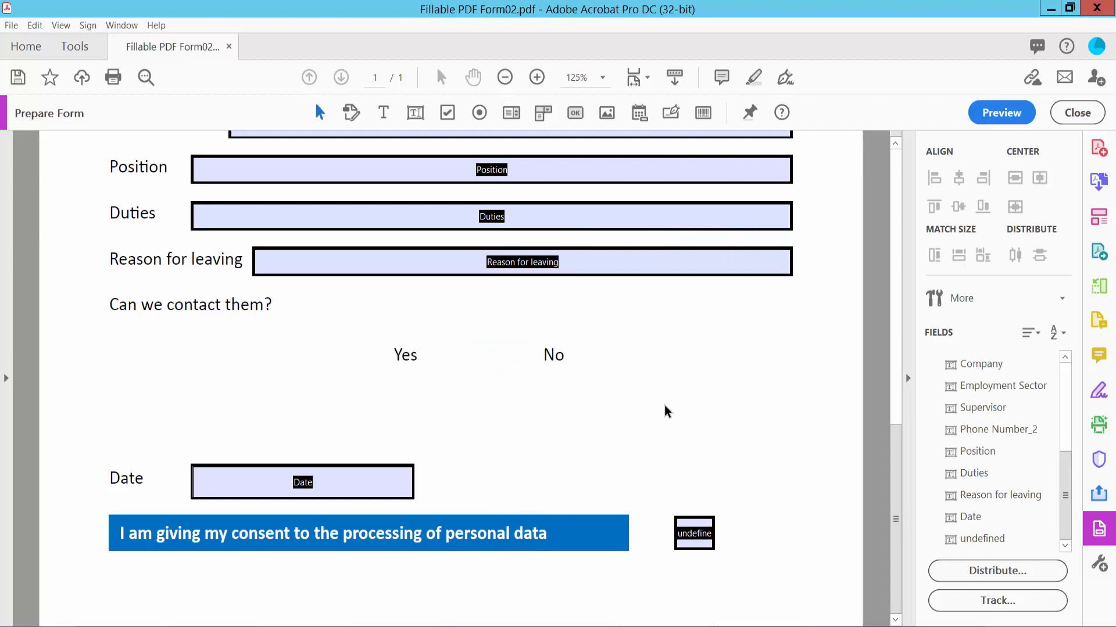
Remove the consent-statement checkbox field and select the Date field
scroll("up", 3)
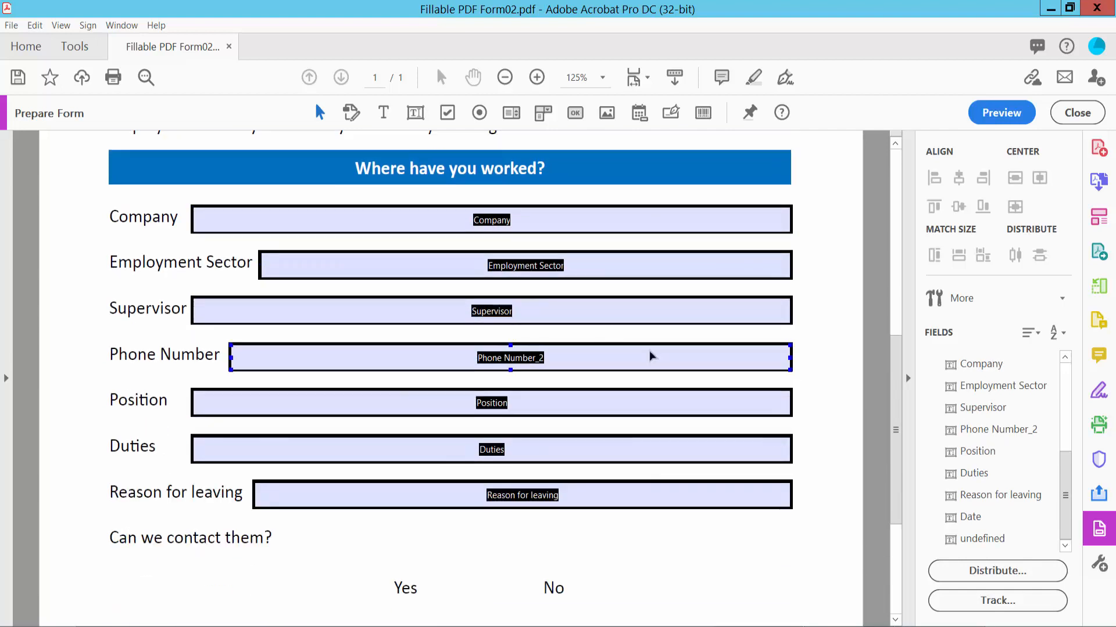
scroll("down", 3)
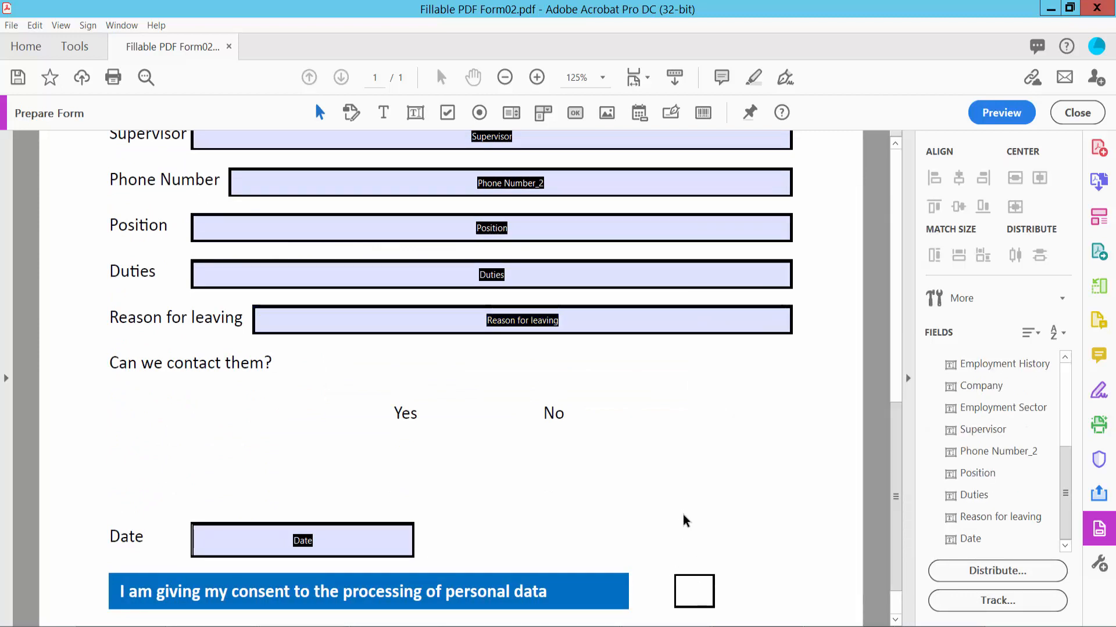
left_click(302, 539)
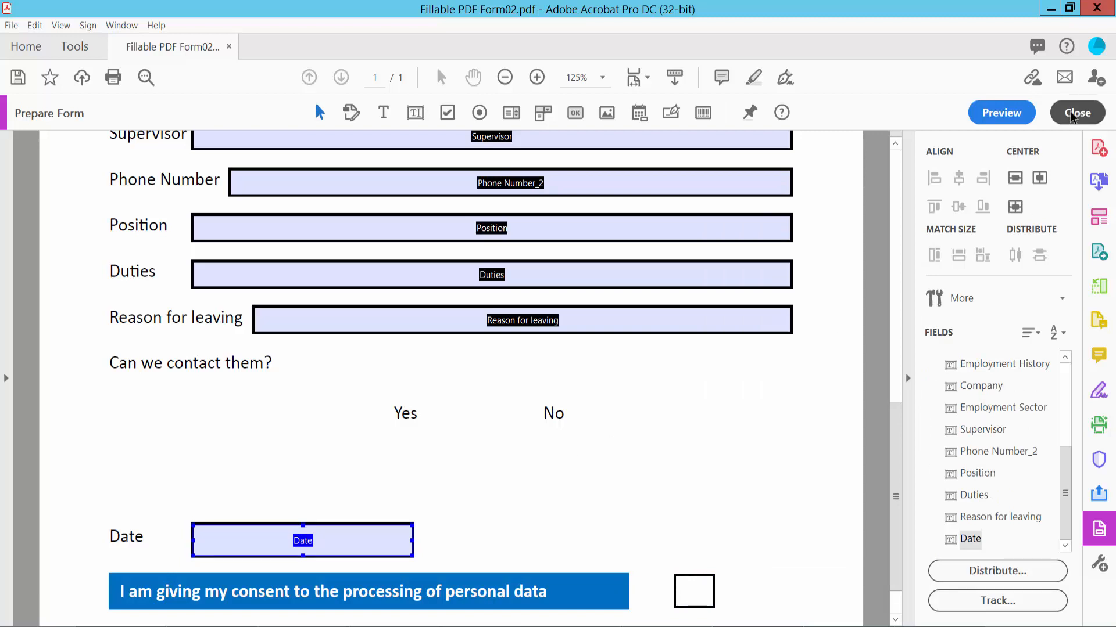
Close Prepare Form editing and bring up the File menu to save the form
left_click(1076, 113)
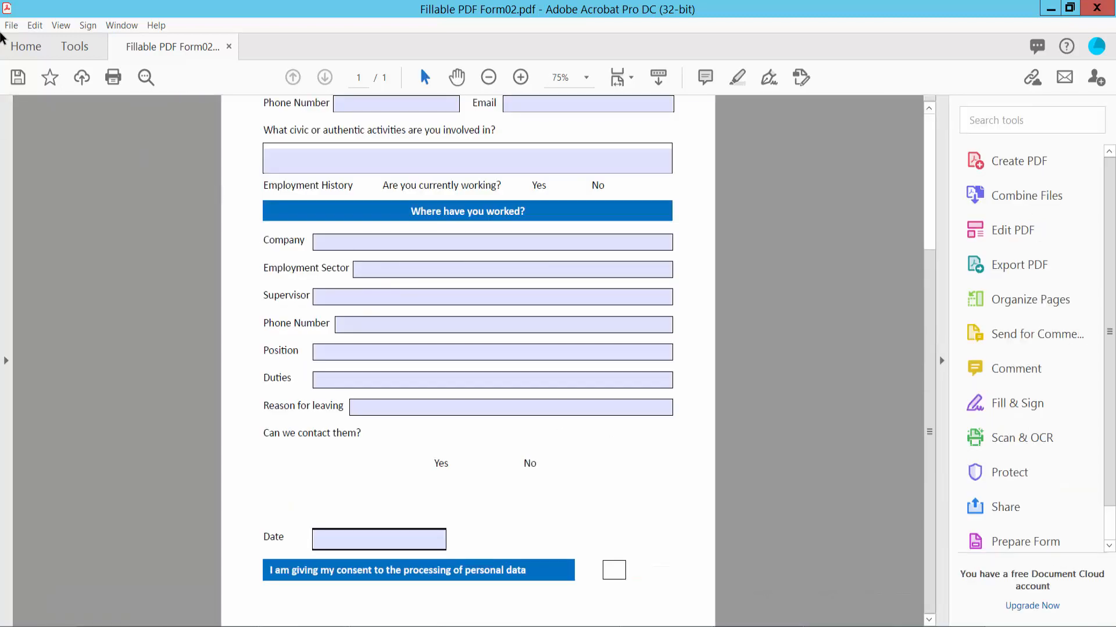
left_click(10, 24)
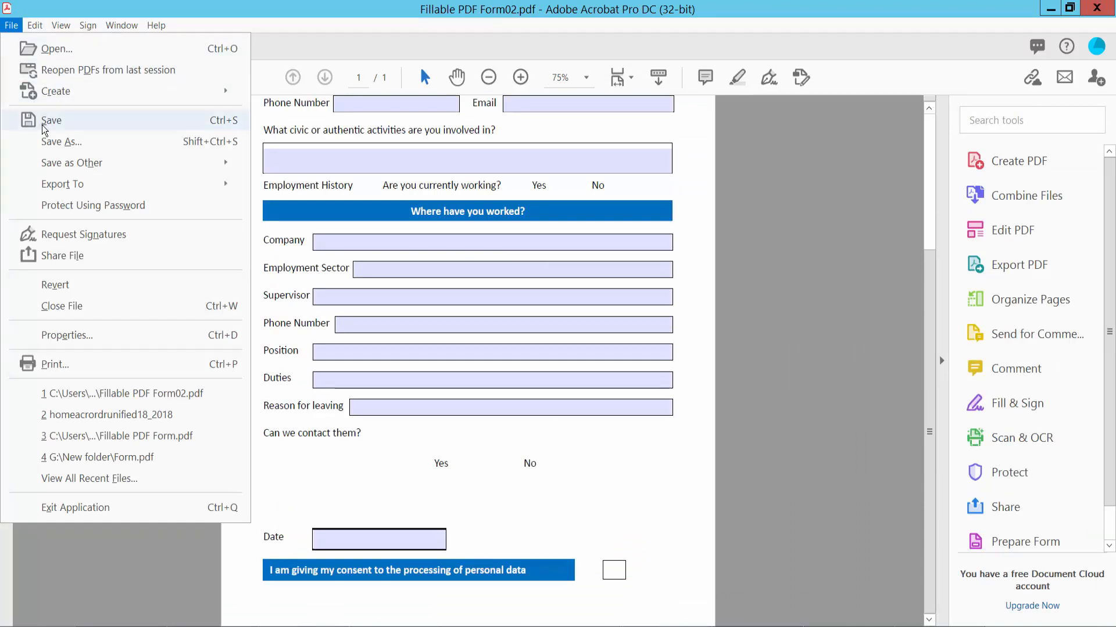
mouse_move(58, 150)
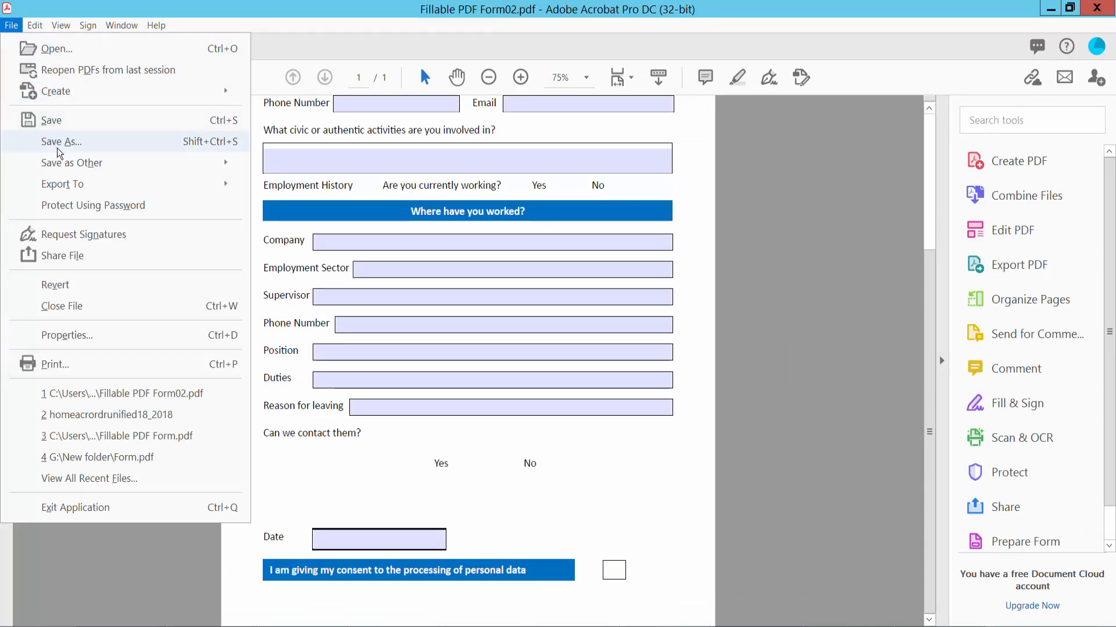